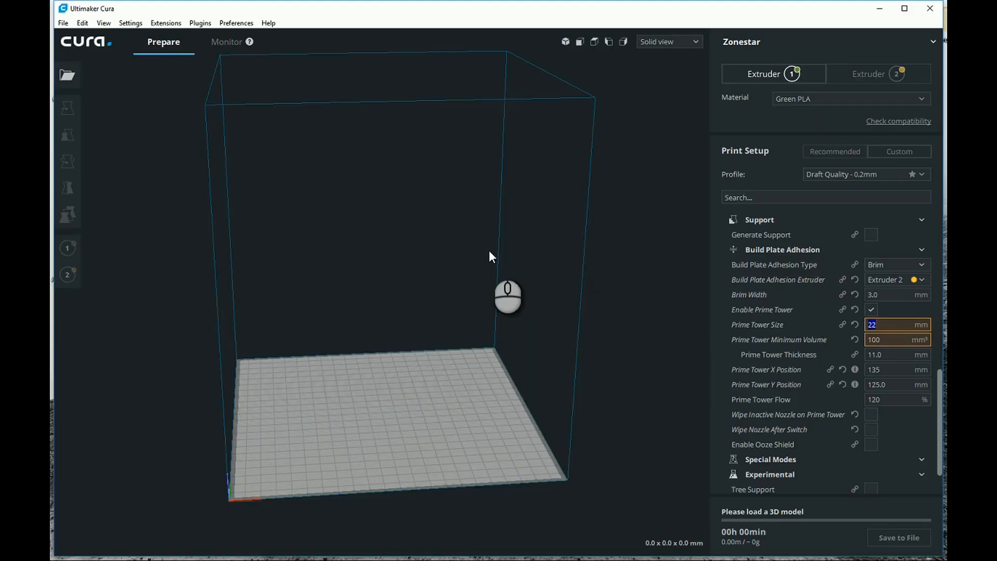
mouse_move(453, 239)
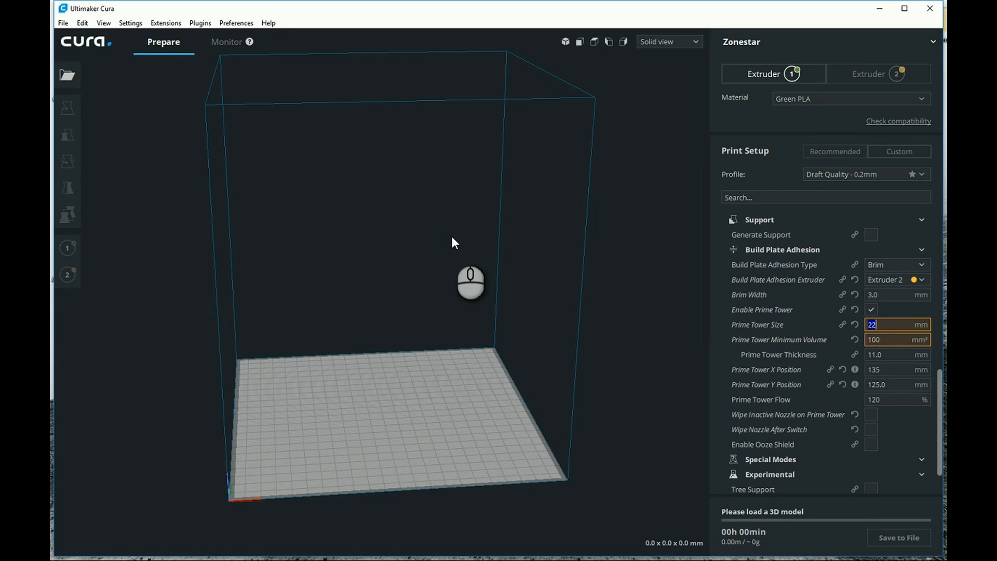
mouse_move(199, 120)
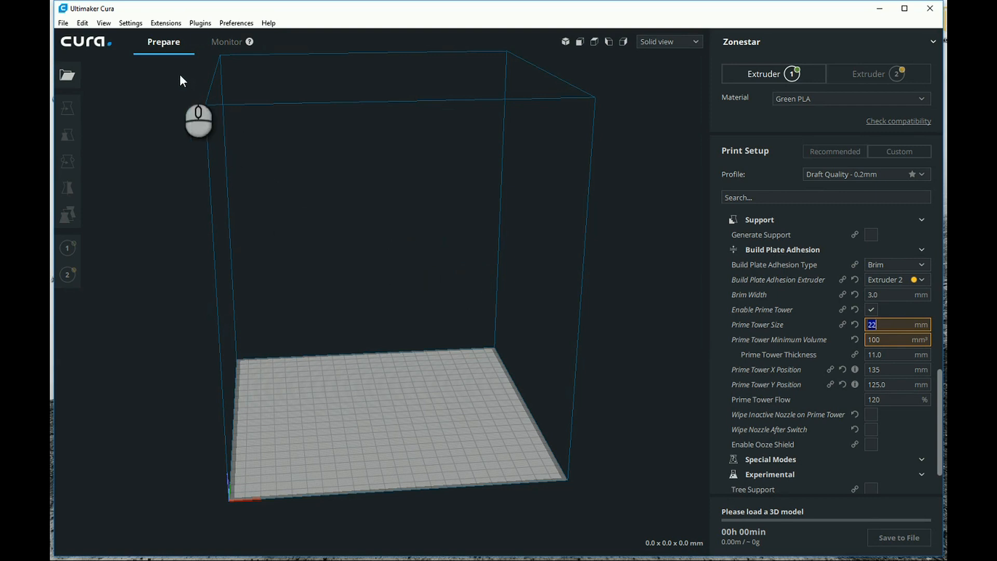
Review setting visibility under Configure Cura so all Dual Extrusion and prime tower options are ticked
click(131, 23)
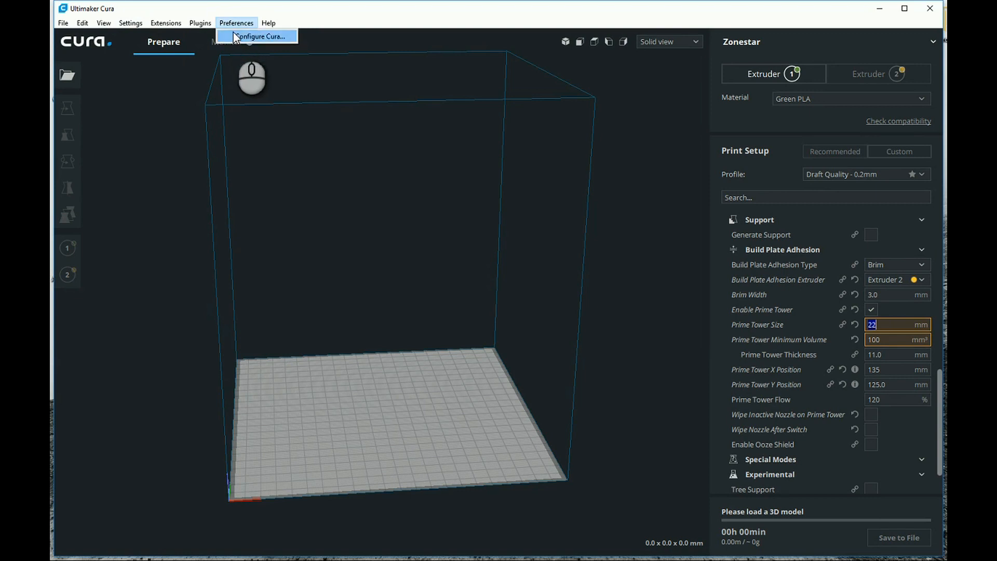
click(259, 35)
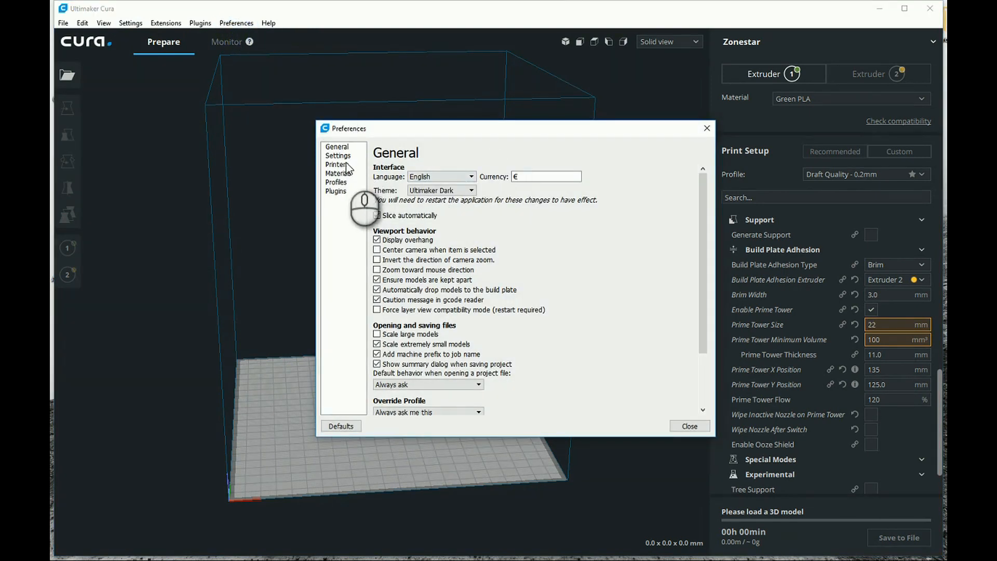
click(336, 164)
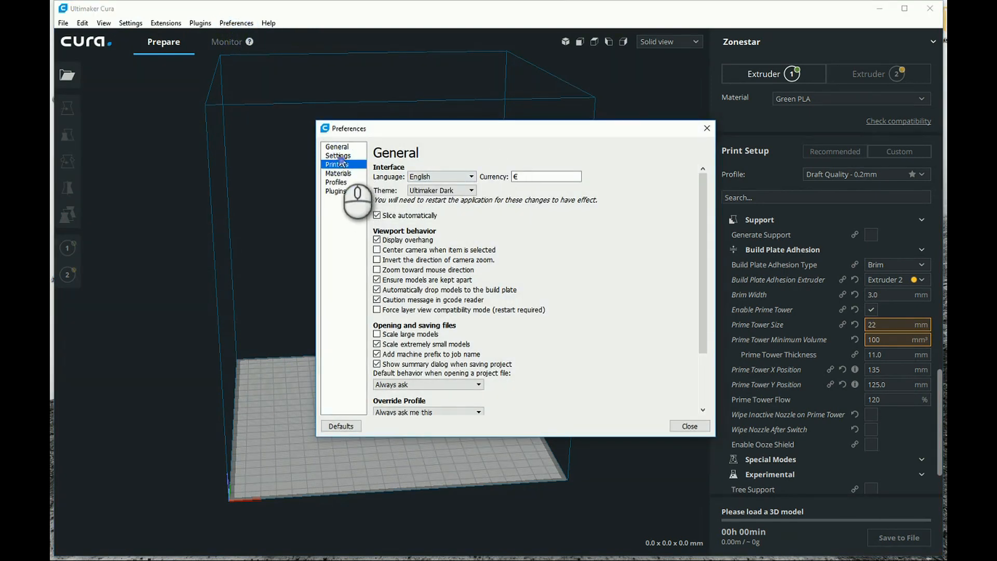
click(337, 156)
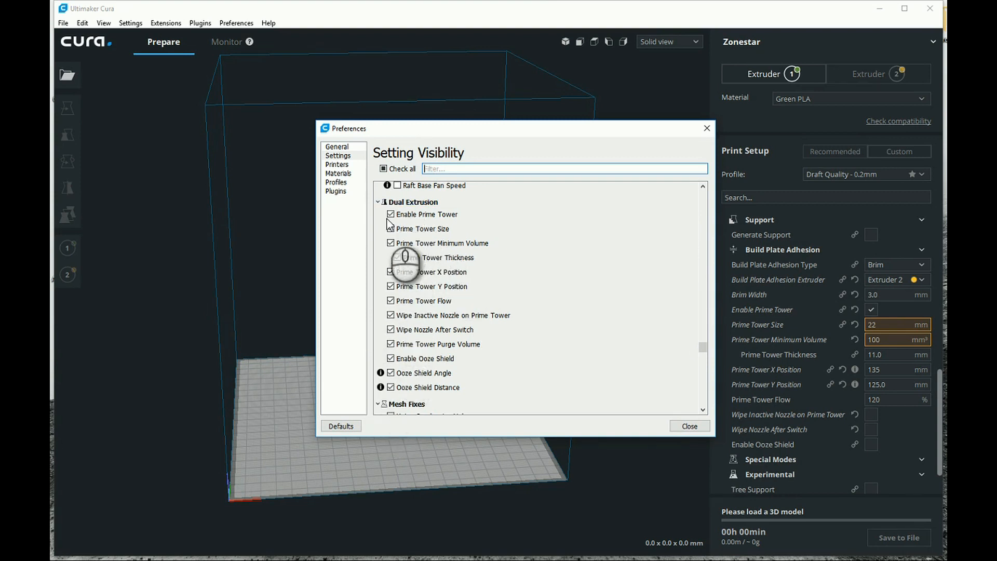
click(689, 426)
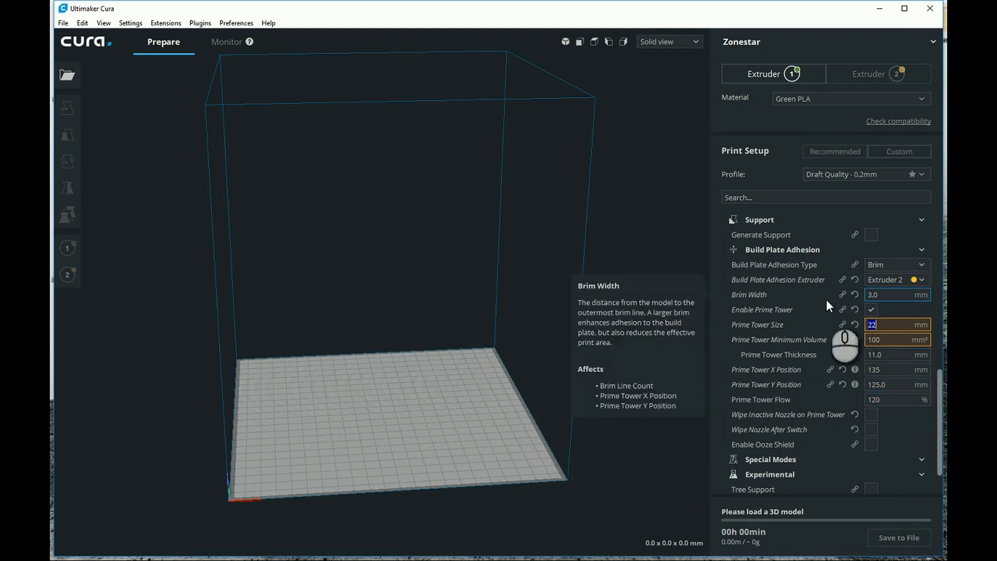
mouse_move(757, 324)
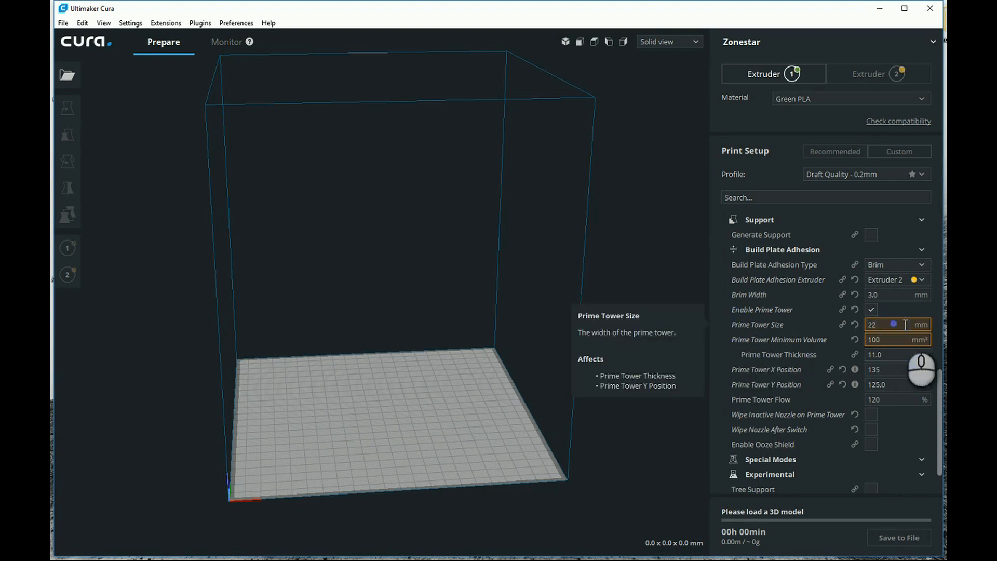
mouse_move(820, 347)
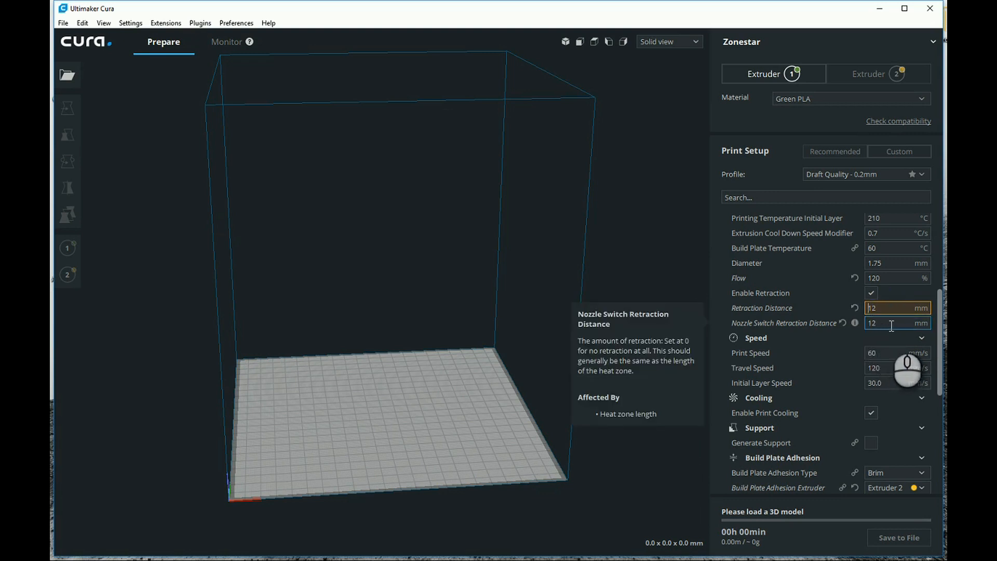
mouse_move(889, 312)
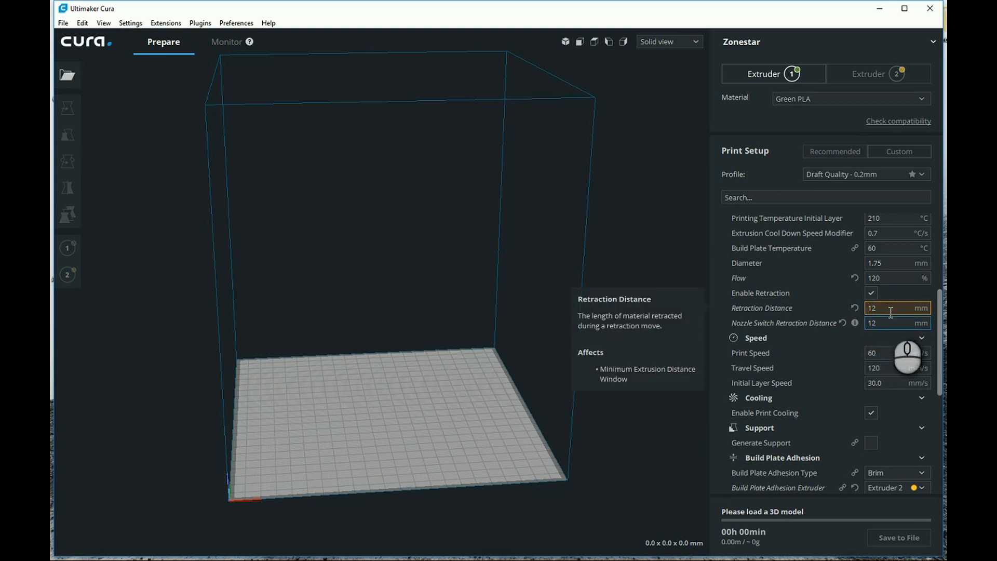
click(63, 22)
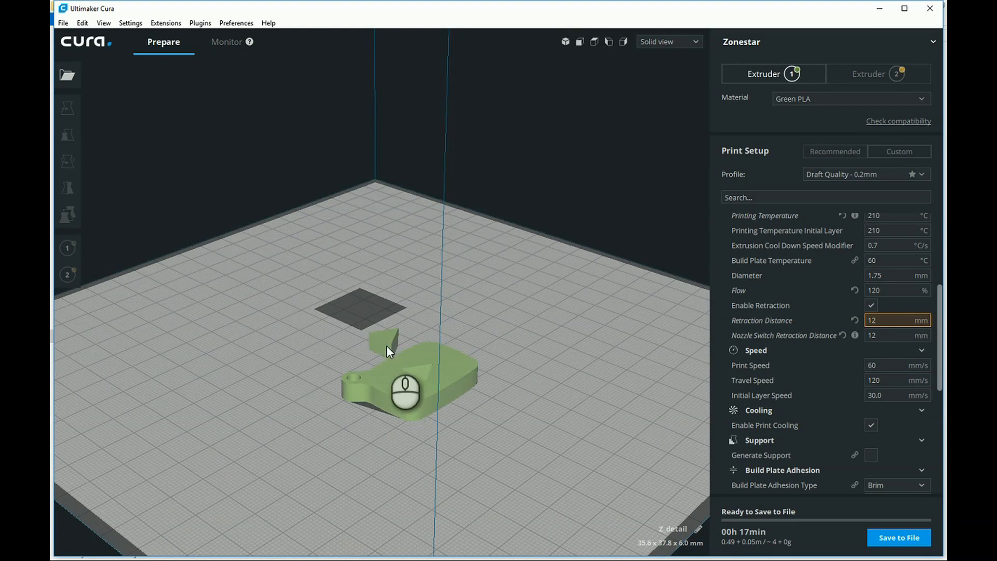
Select the inlay and body and use Group Models to make them one two-colour object
click(66, 107)
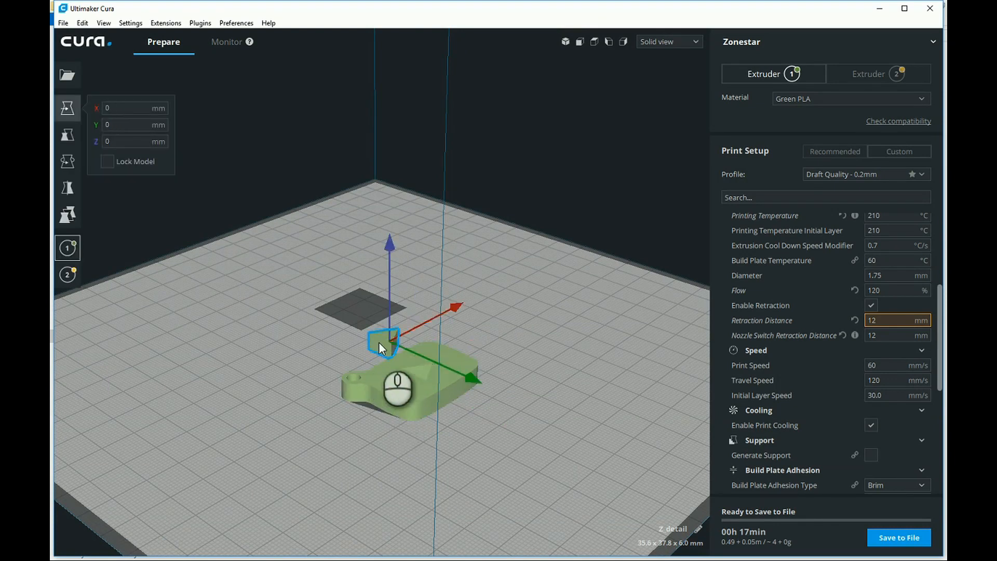
click(68, 275)
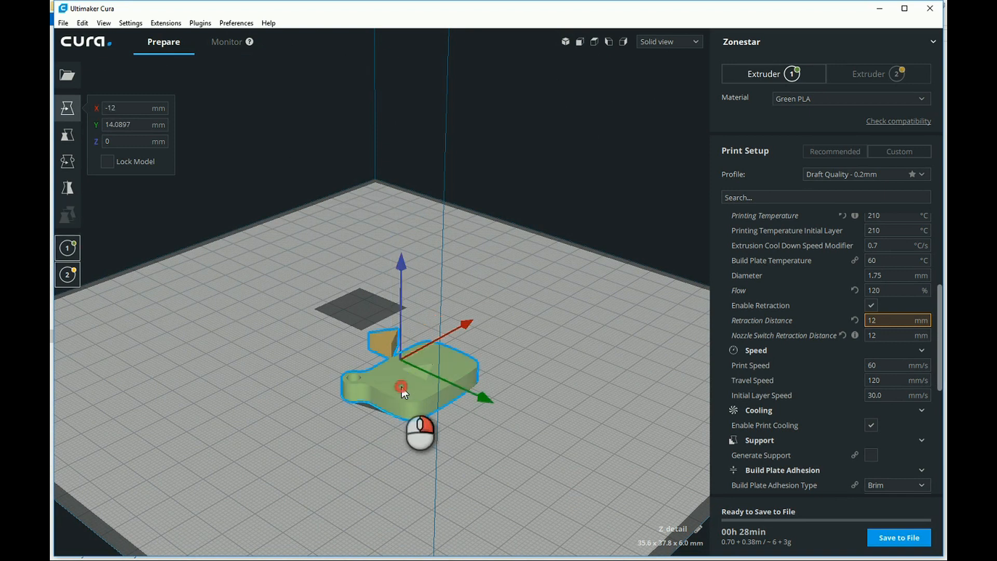
right_click(401, 387)
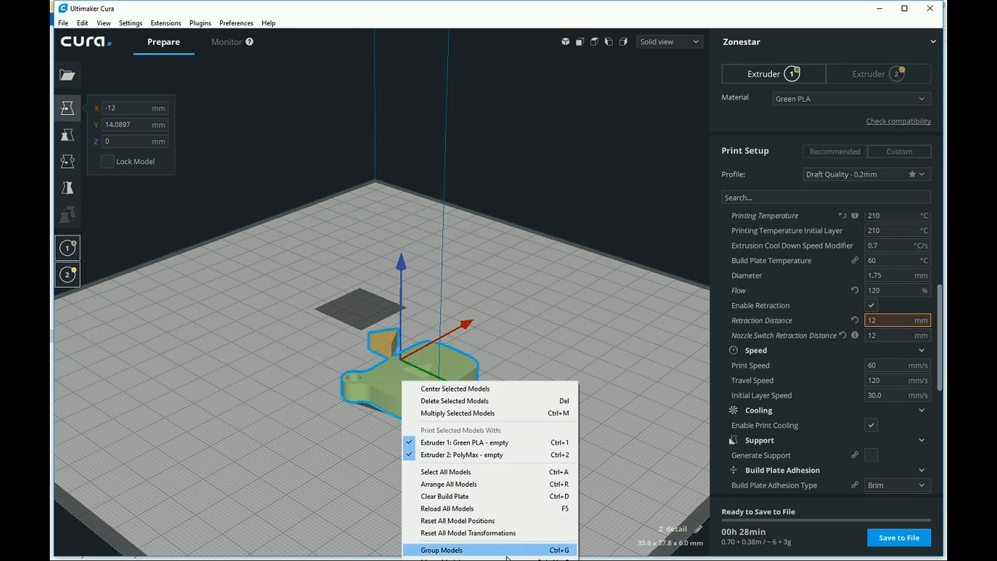
click(441, 549)
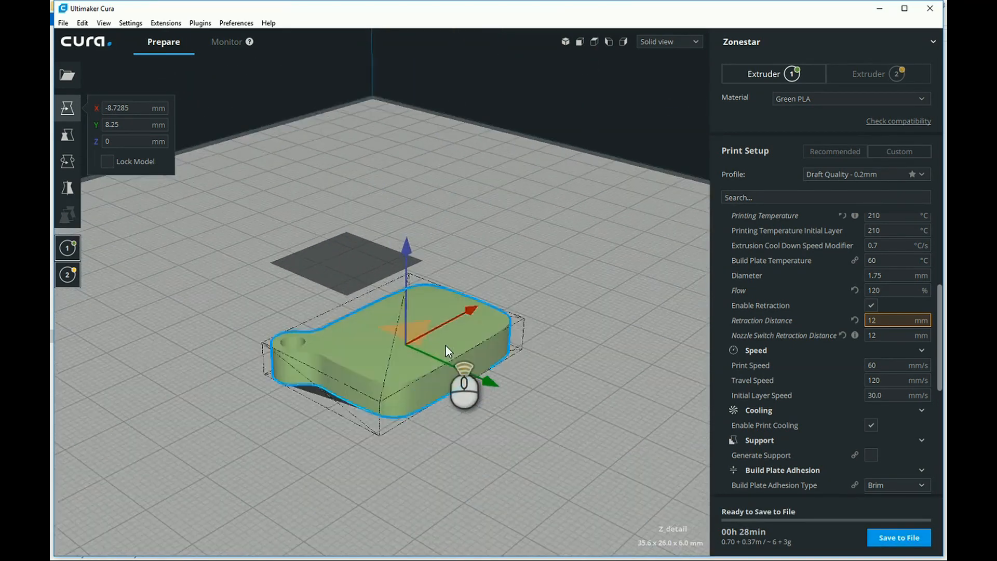
drag(464, 384, 502, 428)
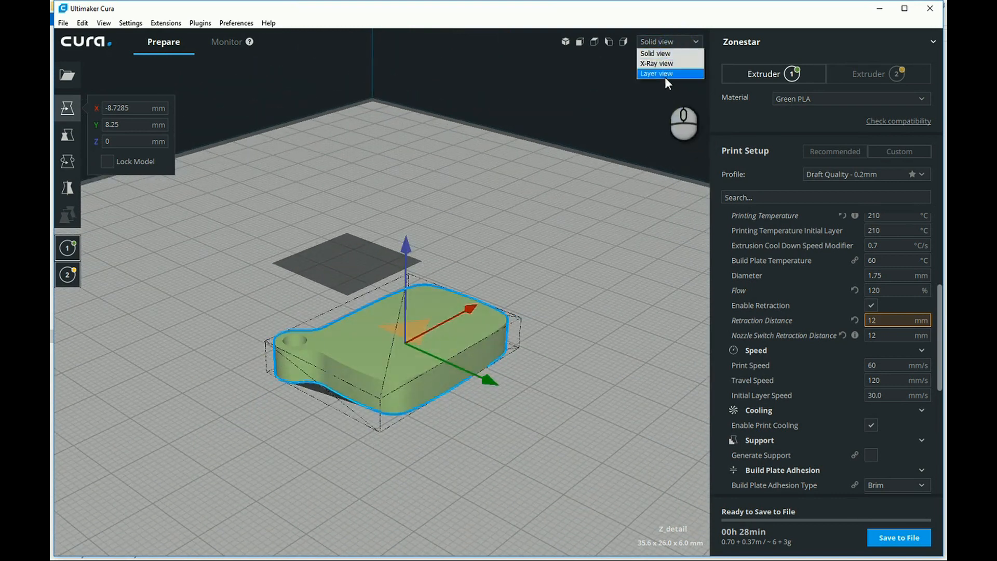
Scrub the Layer view slider through all 30 layers of the keychain and prime tower
click(656, 73)
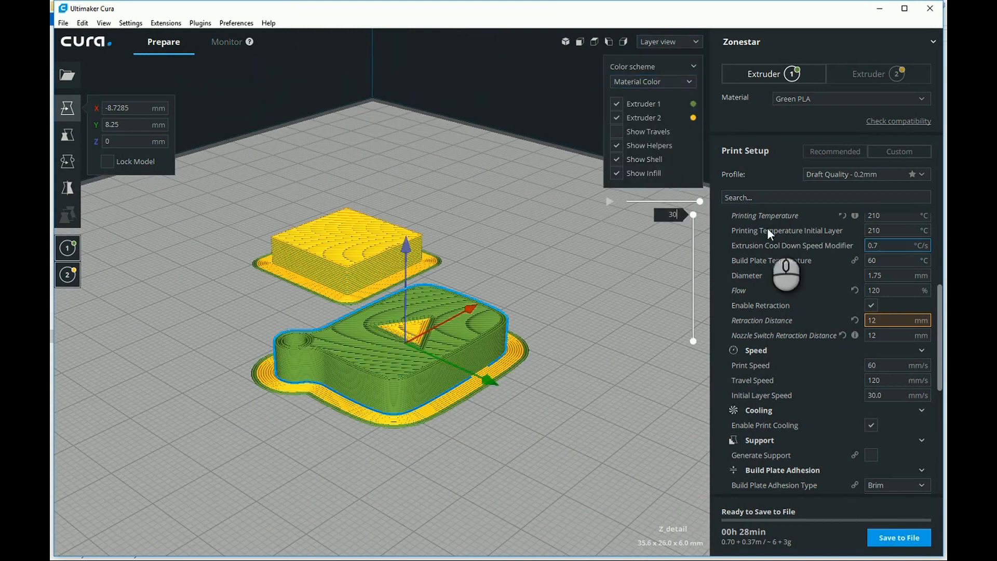
drag(693, 216, 692, 300)
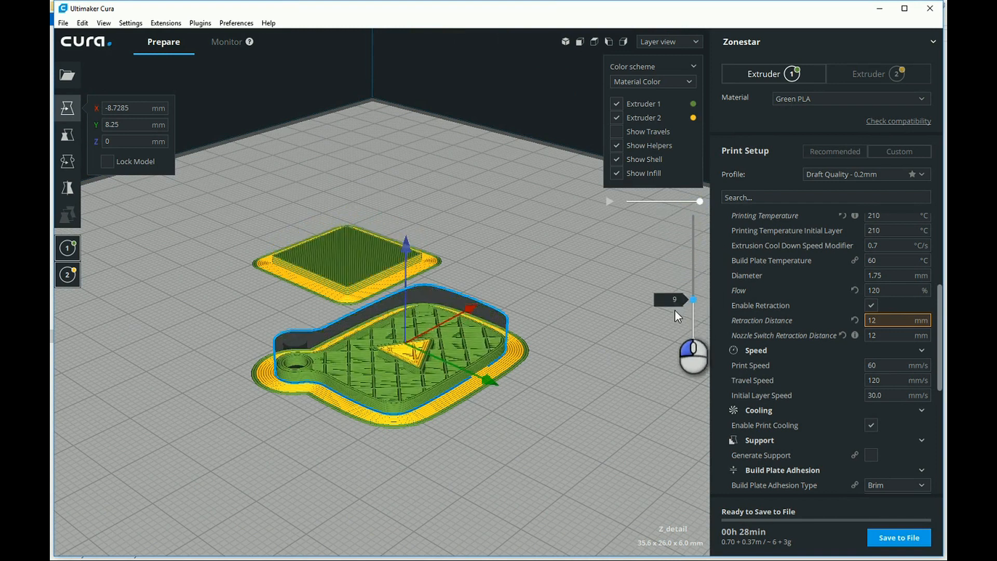
drag(692, 299, 693, 309)
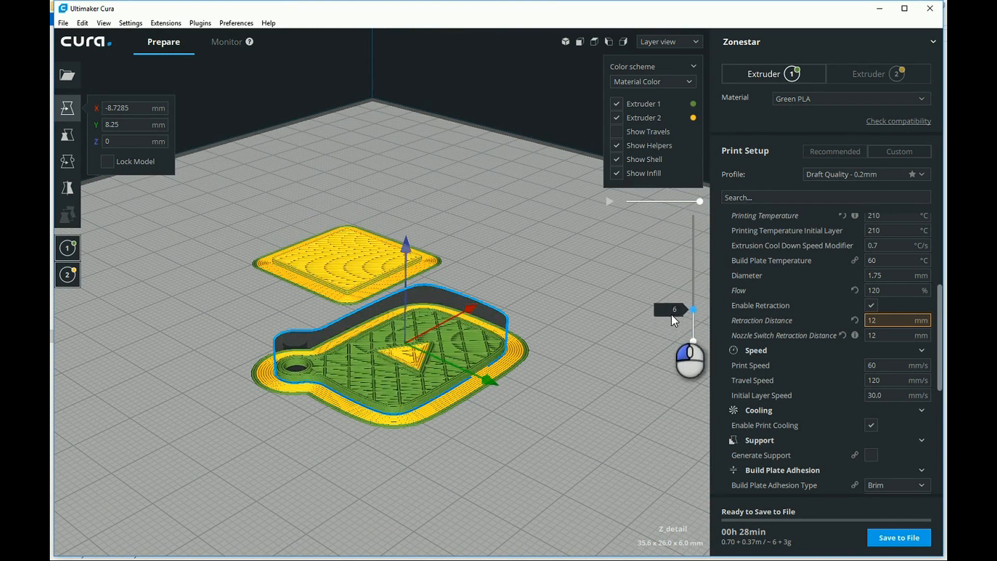
drag(692, 309, 692, 224)
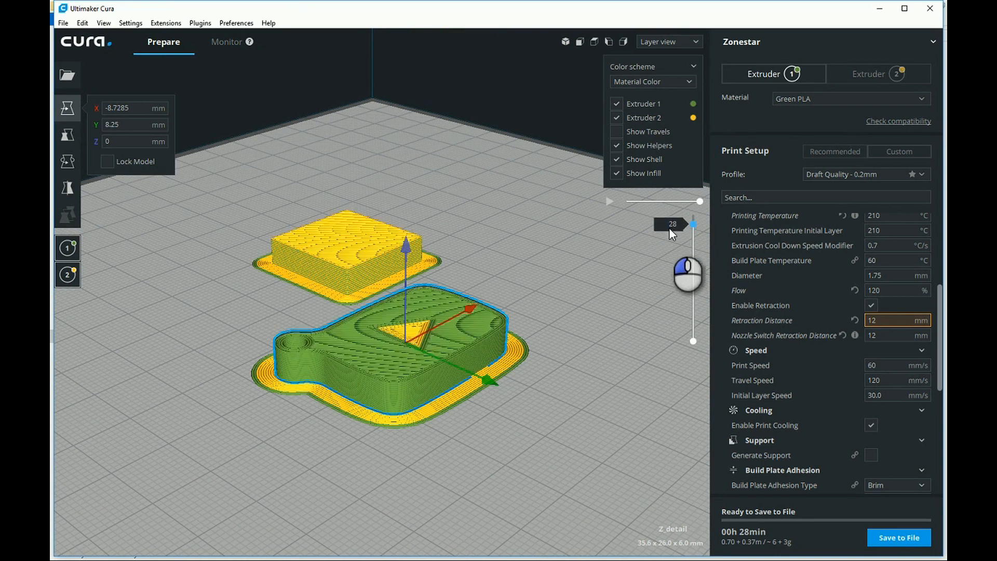
drag(692, 225, 692, 278)
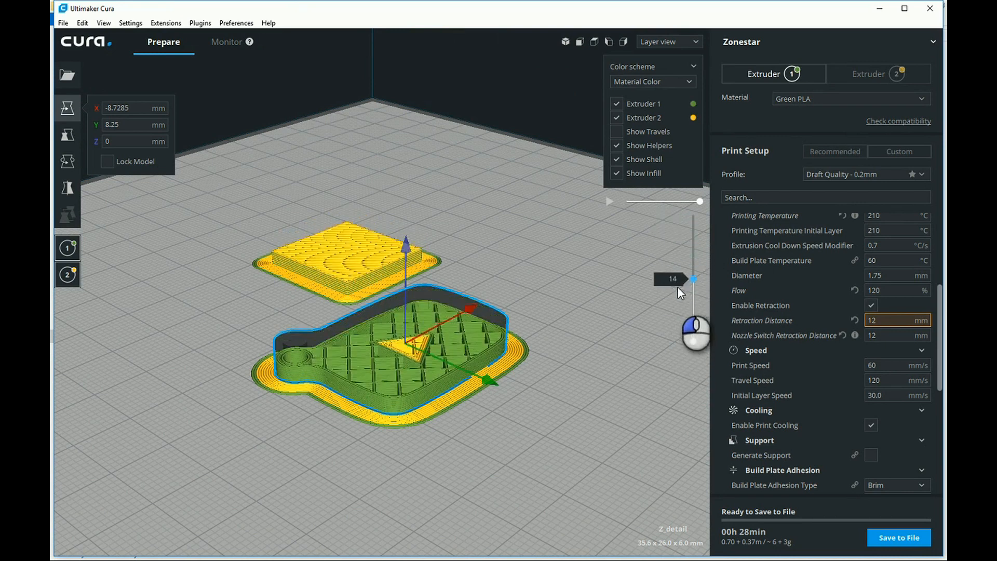
drag(692, 278, 692, 215)
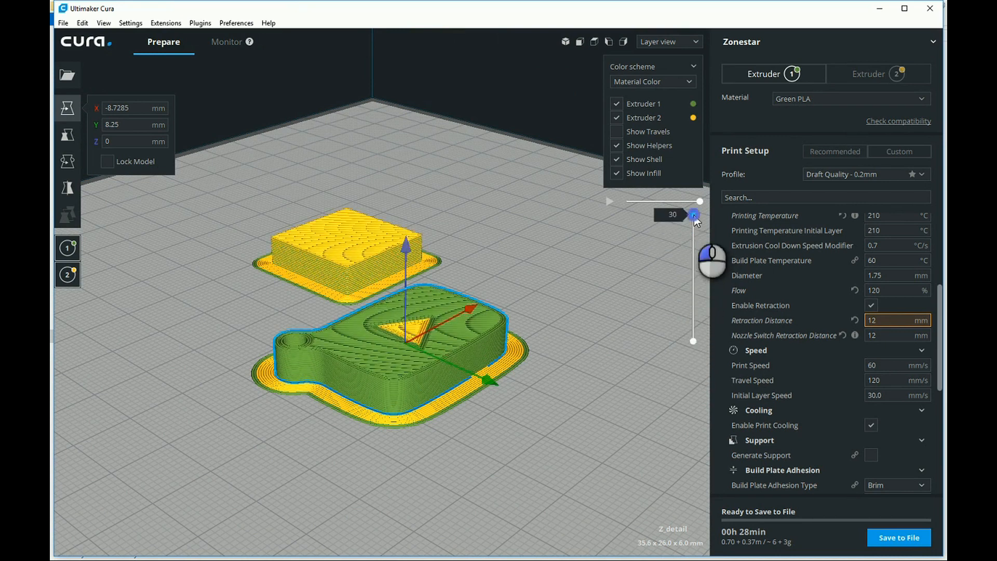
drag(693, 215, 694, 329)
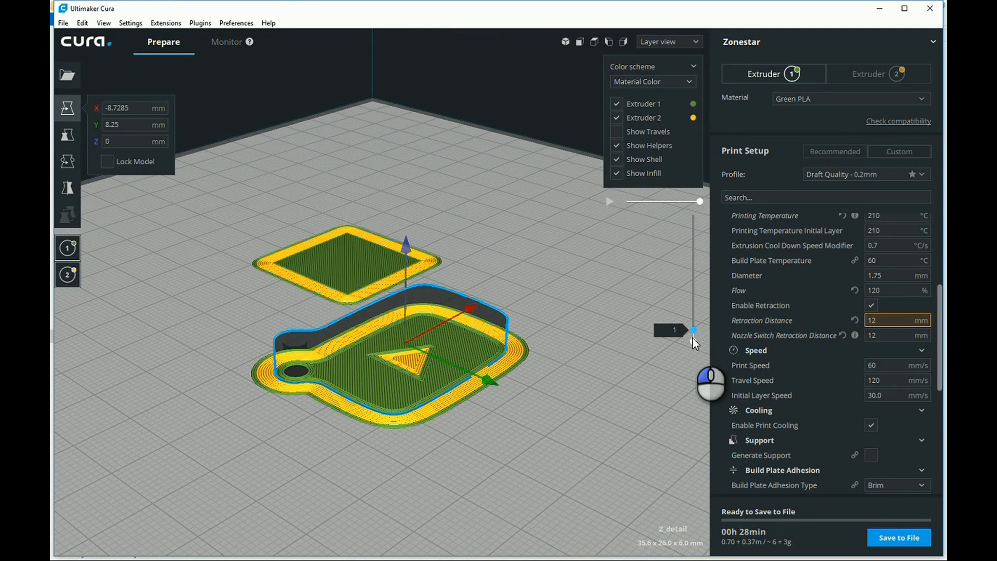
drag(692, 329, 692, 214)
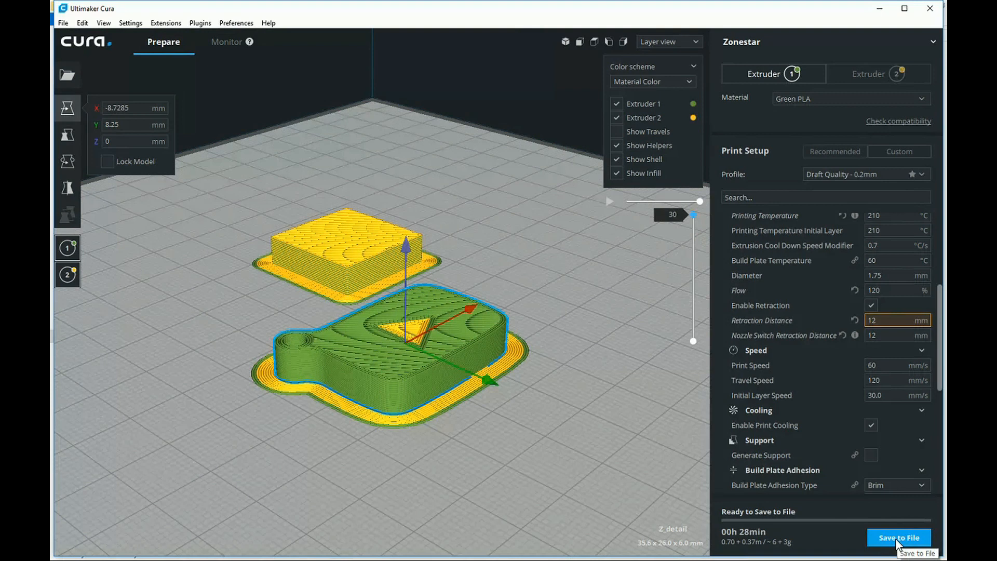
Save the sliced G-code to a file
click(898, 537)
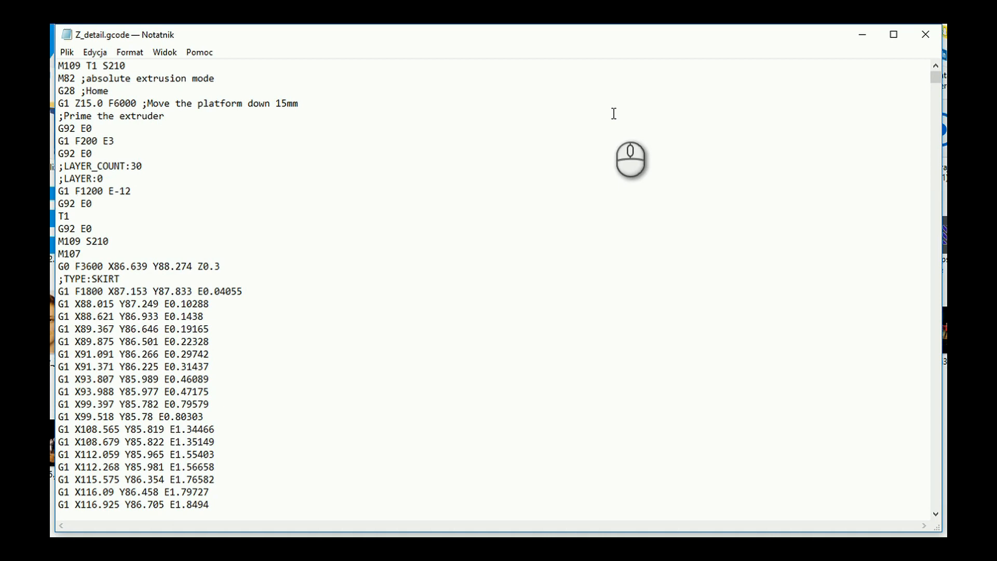
mouse_move(653, 194)
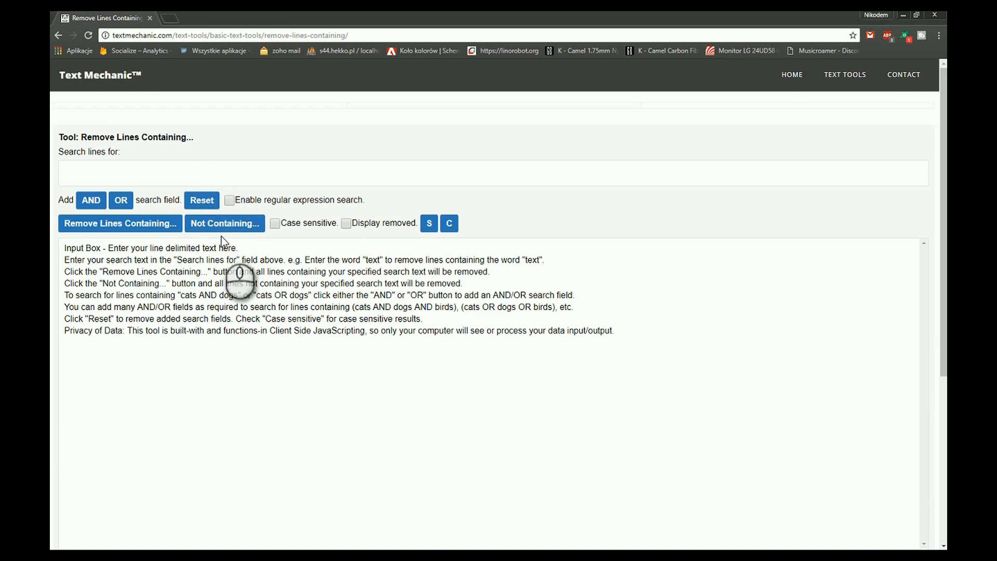
mouse_move(193, 335)
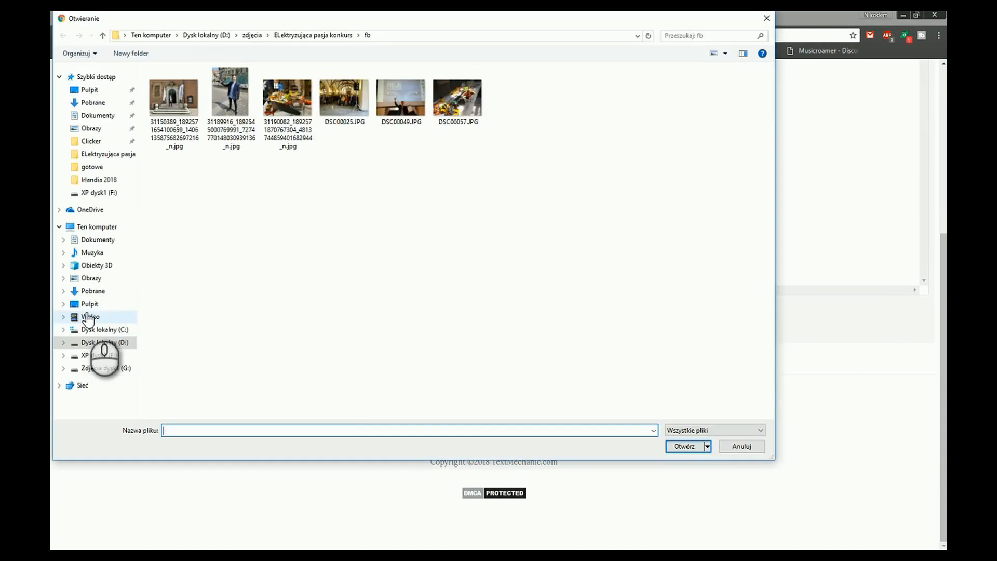
Load the G-code and remove every line containing M109 or M104
click(741, 445)
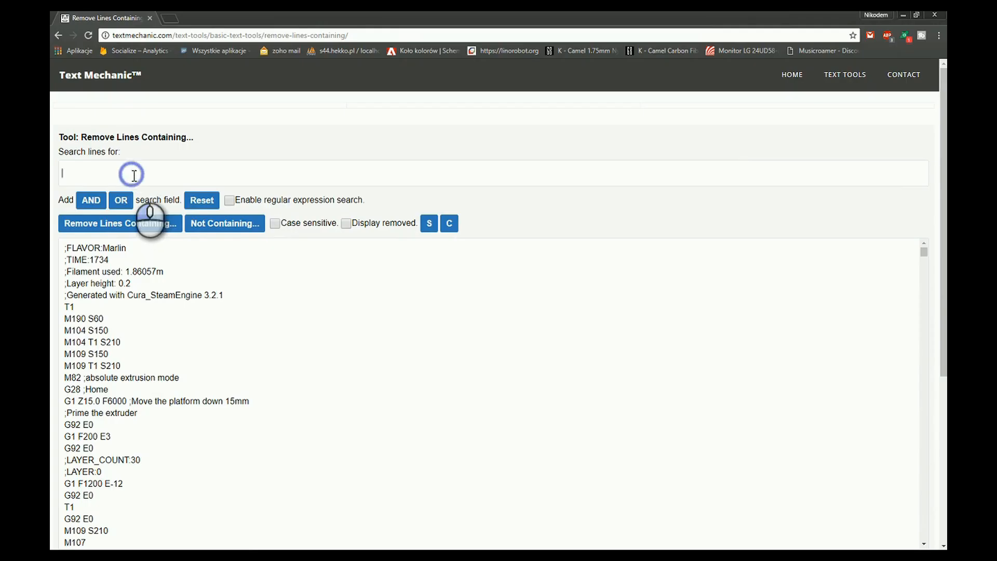
text(M109)
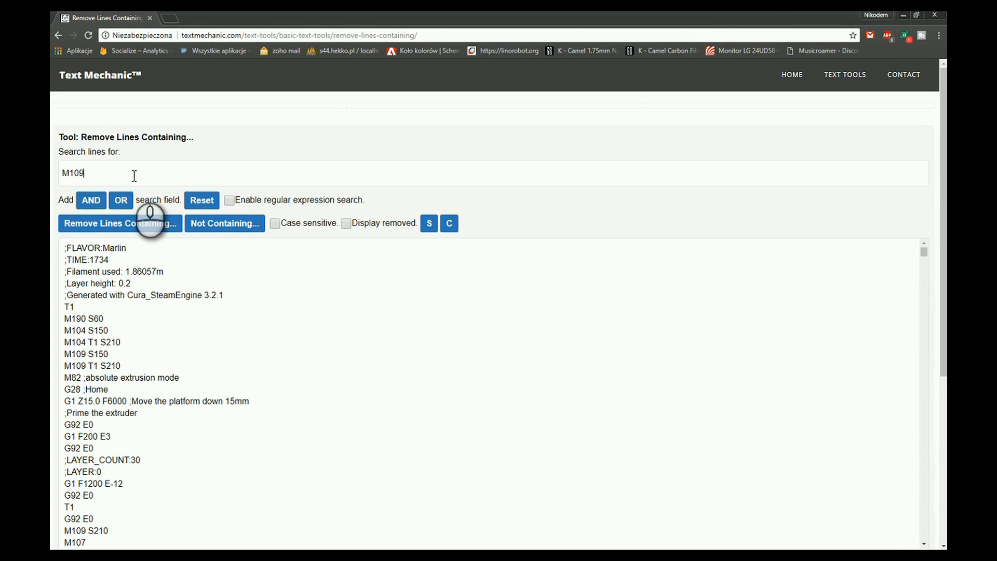
click(121, 199)
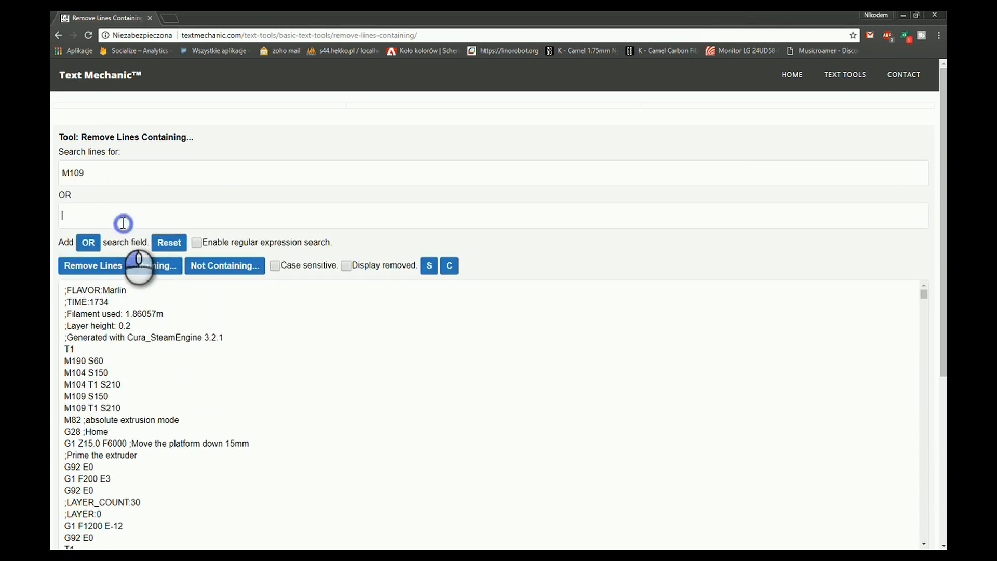
text(M)
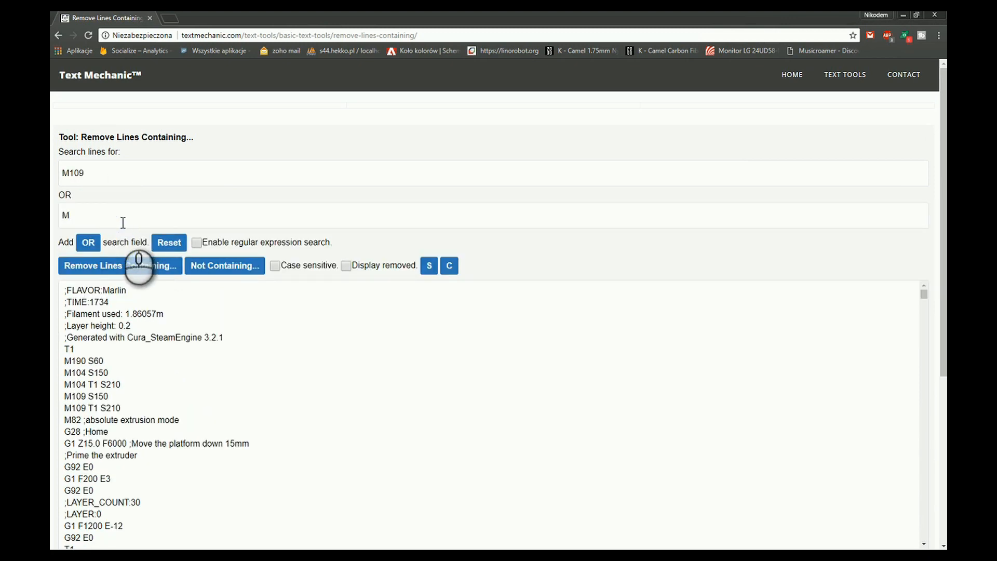
text(104)
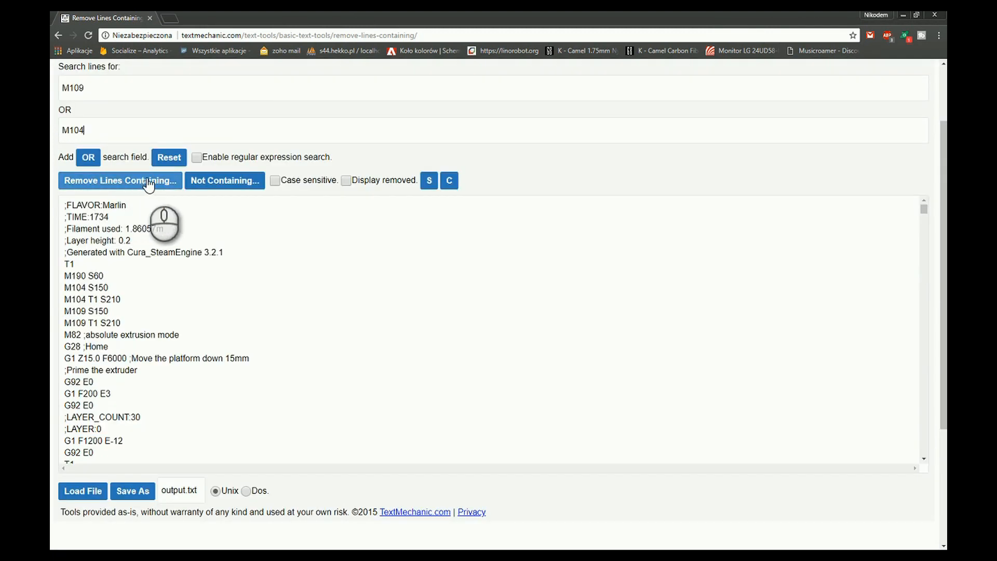
click(118, 181)
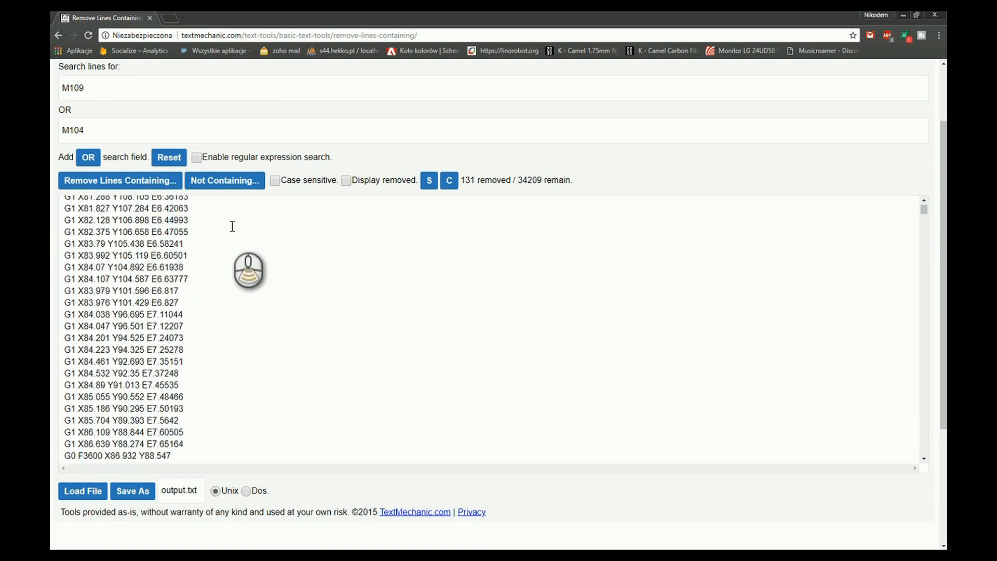
Rename the output and save the cleaned G-code as a file
click(132, 490)
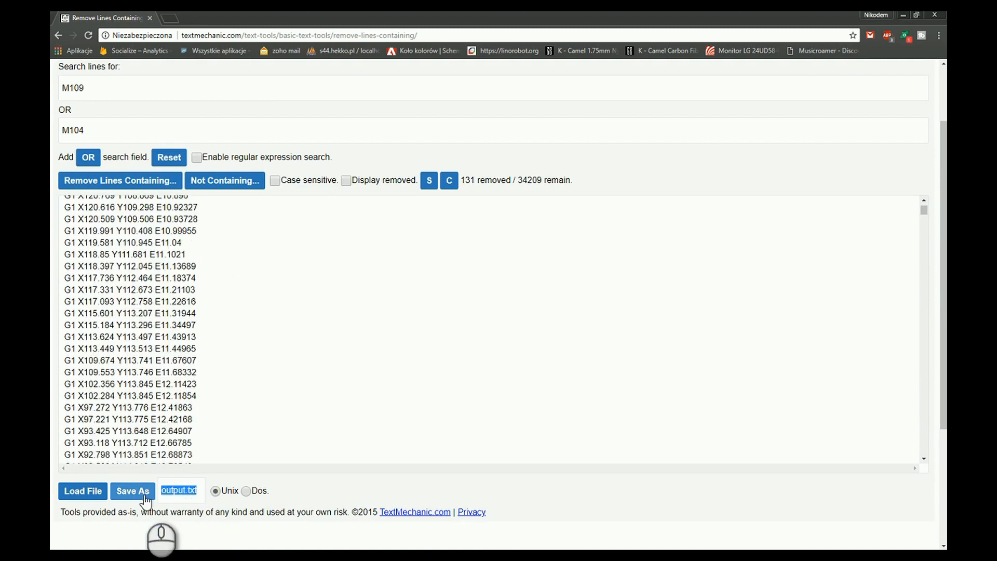
scroll(down, 3)
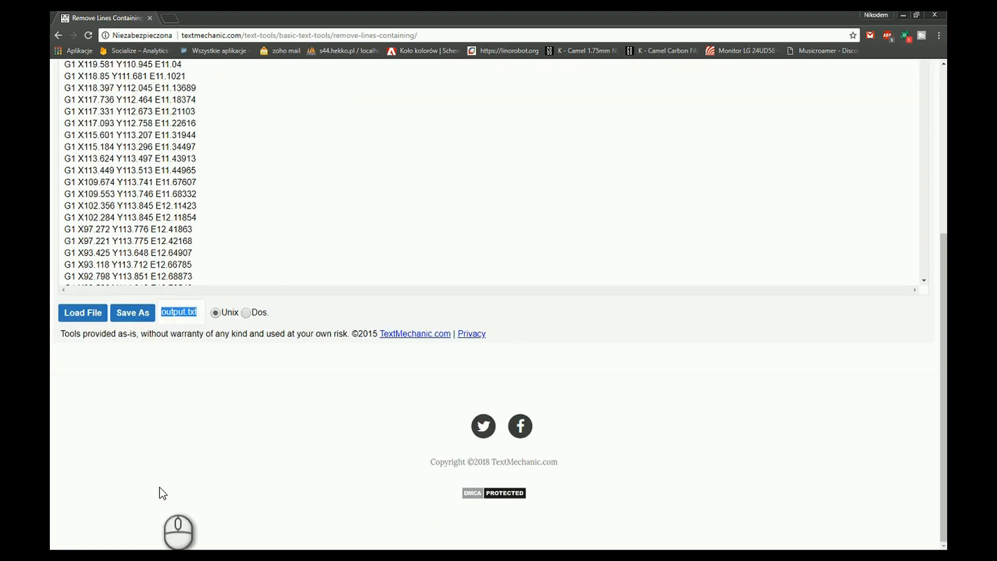
mouse_move(191, 474)
text(_logo.gcdo)
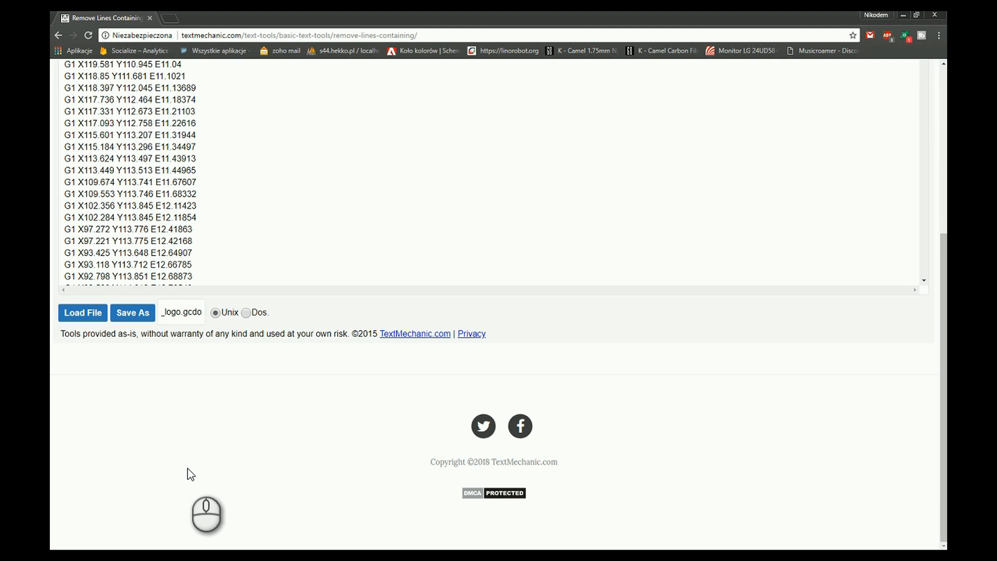
click(131, 313)
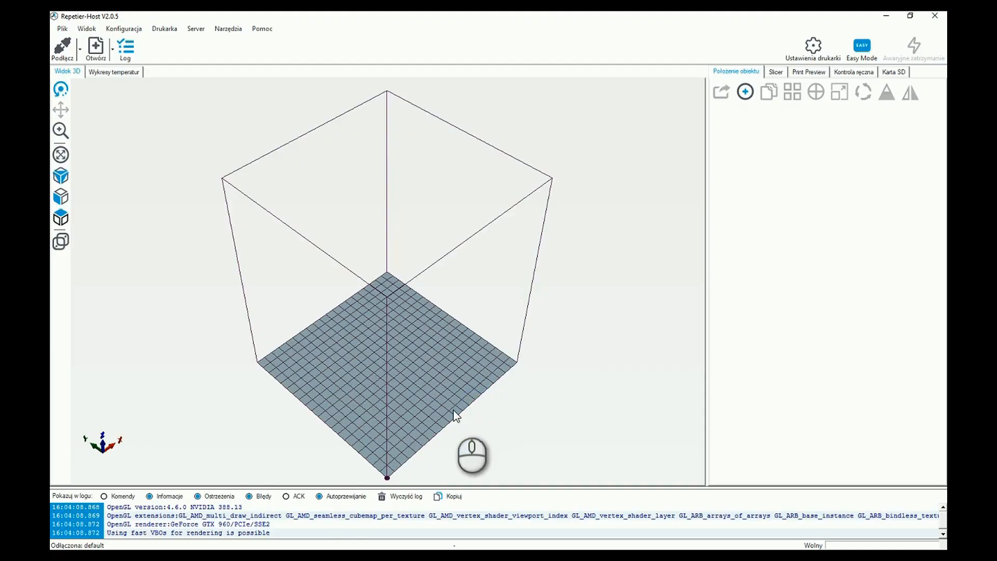
Orbit the view of the empty Repetier-Host print bed
drag(455, 417, 371, 359)
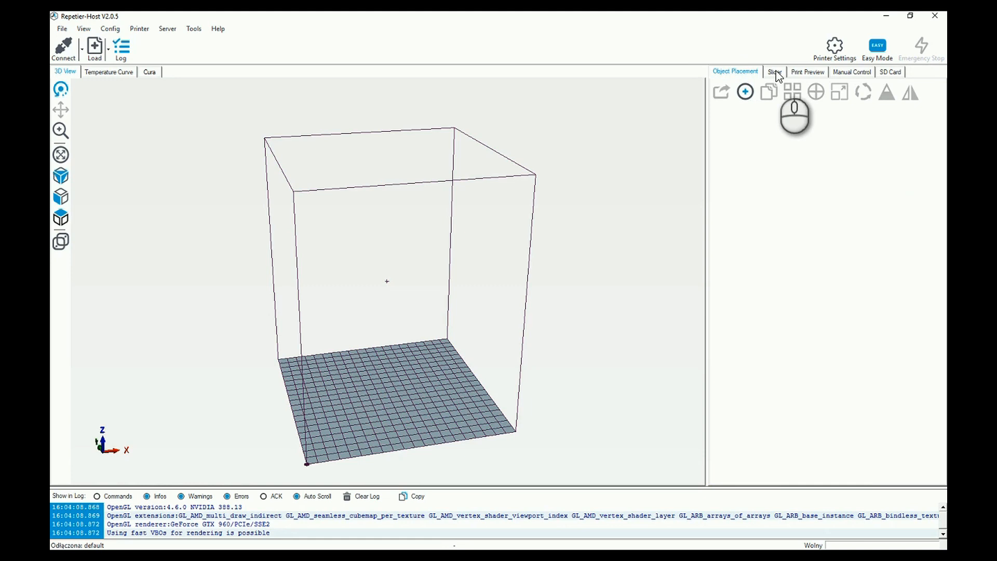
Show the Extrusion page of the CuraEngine Settings from the Slicer configuration
click(774, 72)
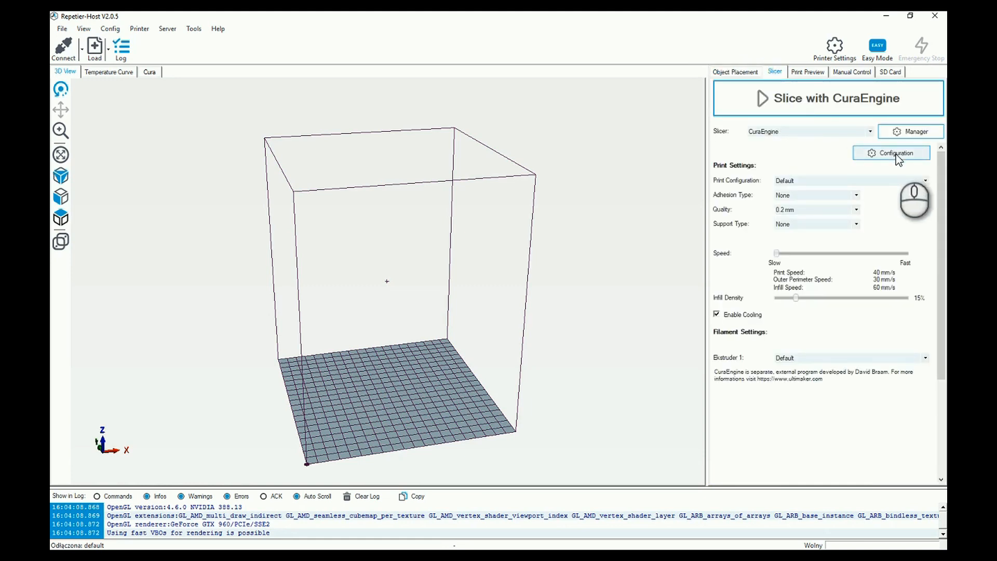
click(890, 153)
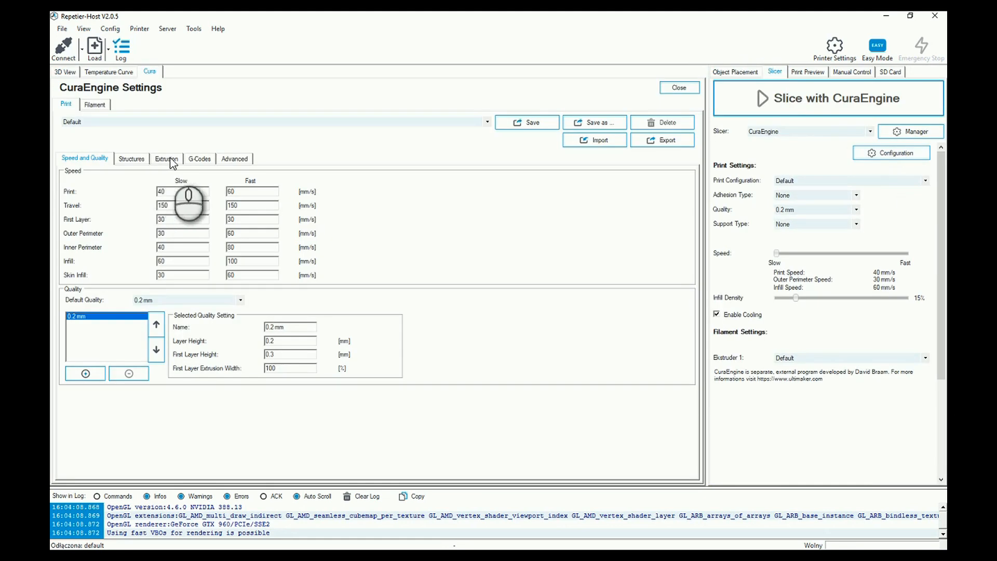
click(166, 158)
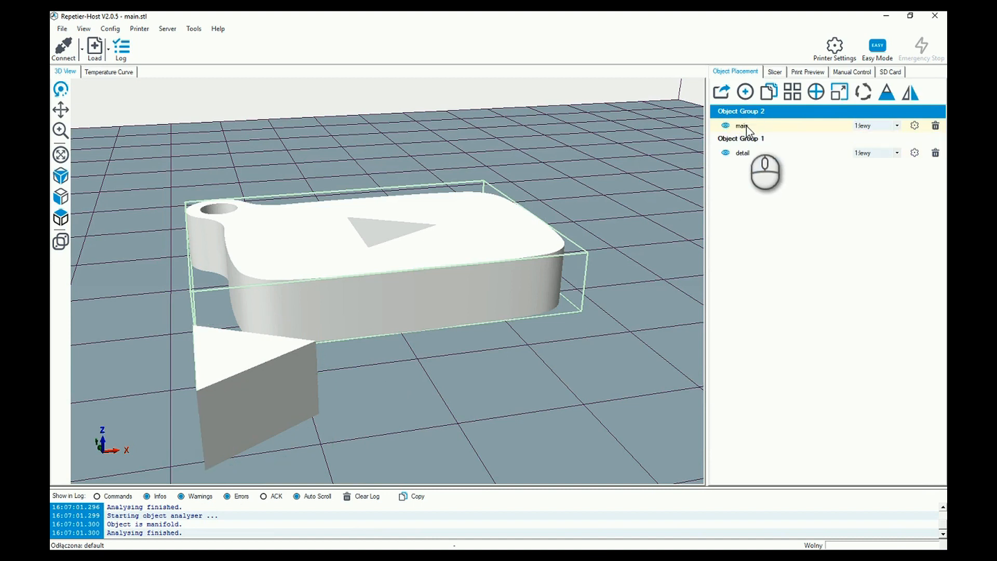
Assign the main keychain body to extruder 2 and return to the Slicer options
click(740, 125)
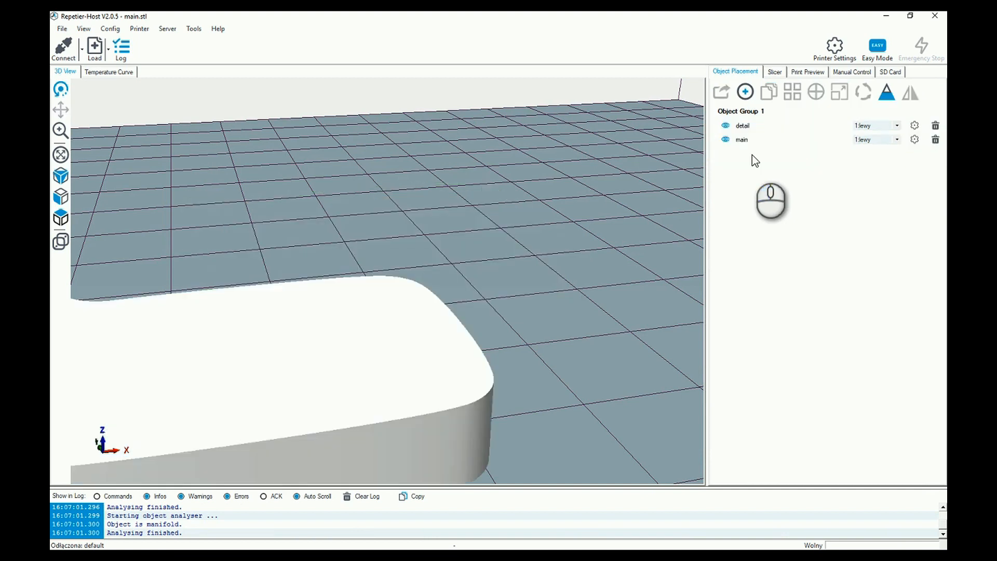
click(893, 140)
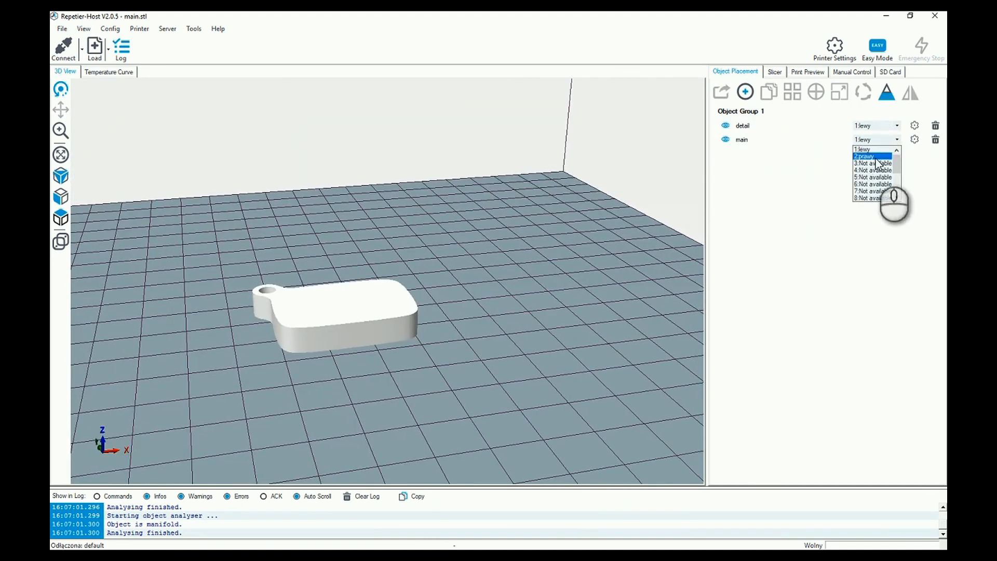
click(871, 156)
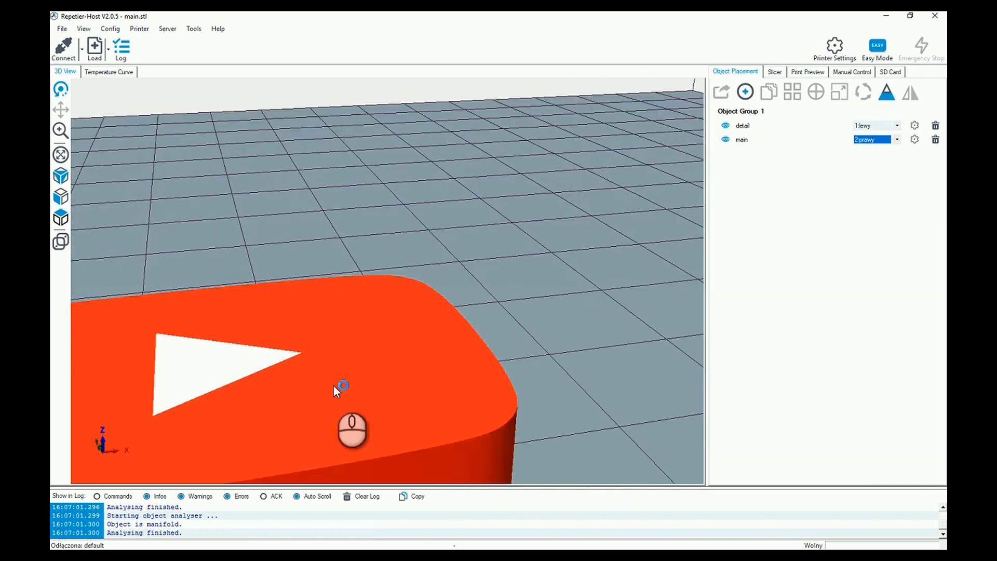
click(774, 71)
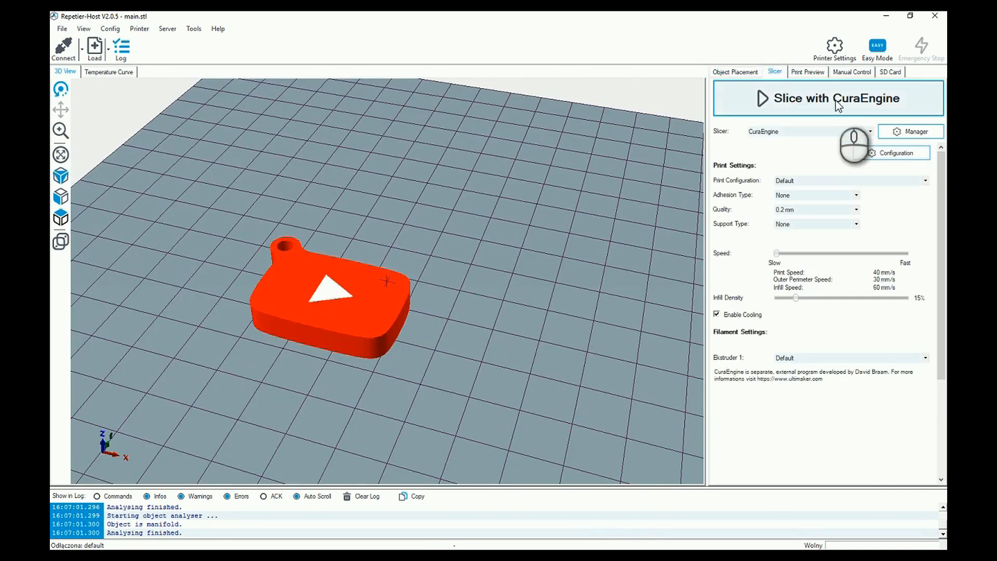
Slice with CuraEngine and view the keychain beside its prime tower in Print Preview
click(825, 97)
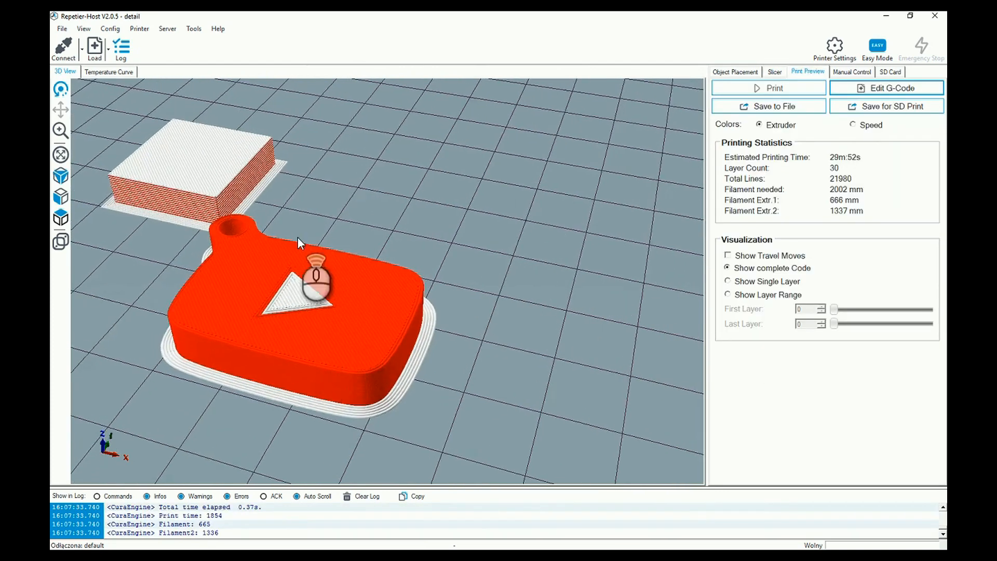
drag(312, 245, 493, 258)
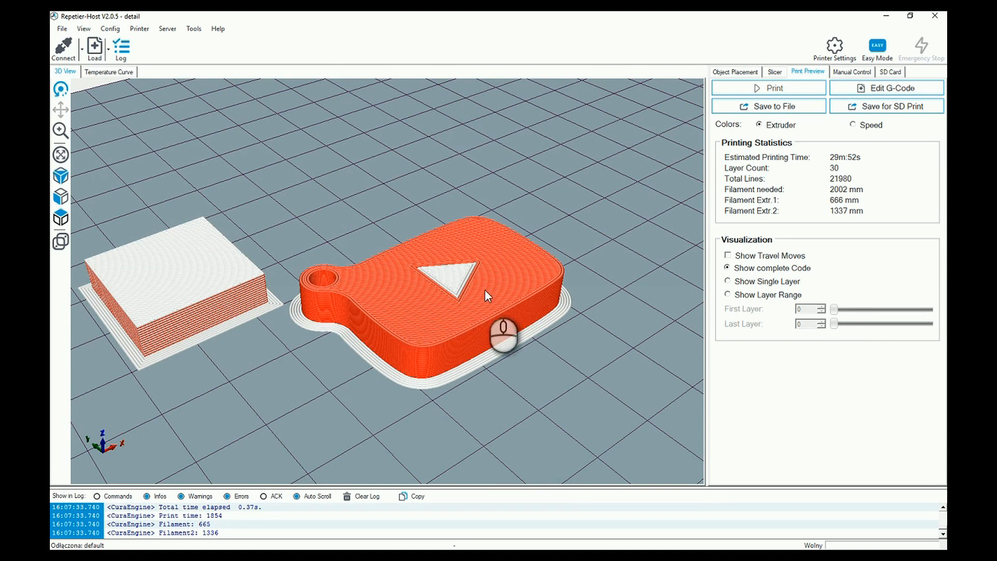
mouse_move(845, 318)
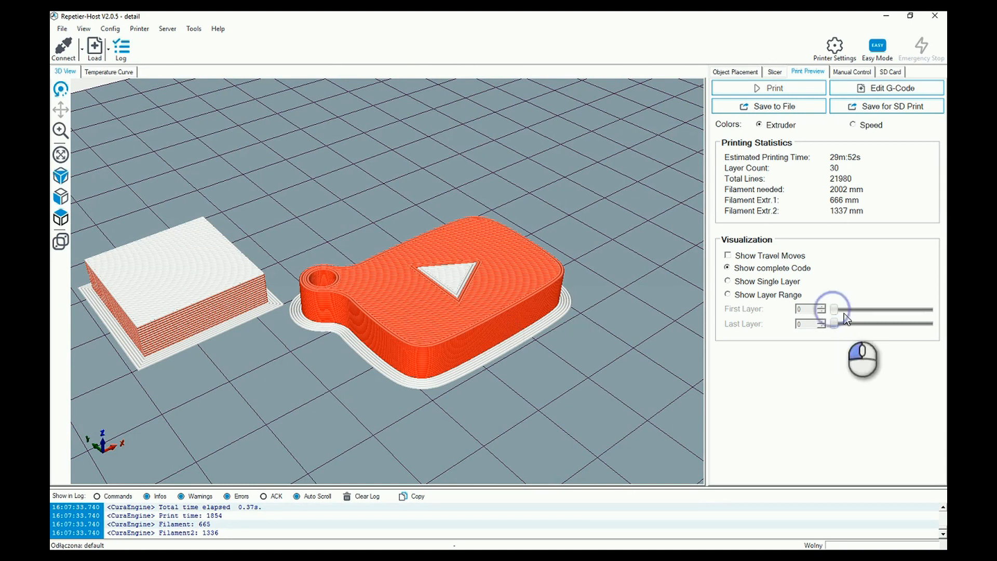